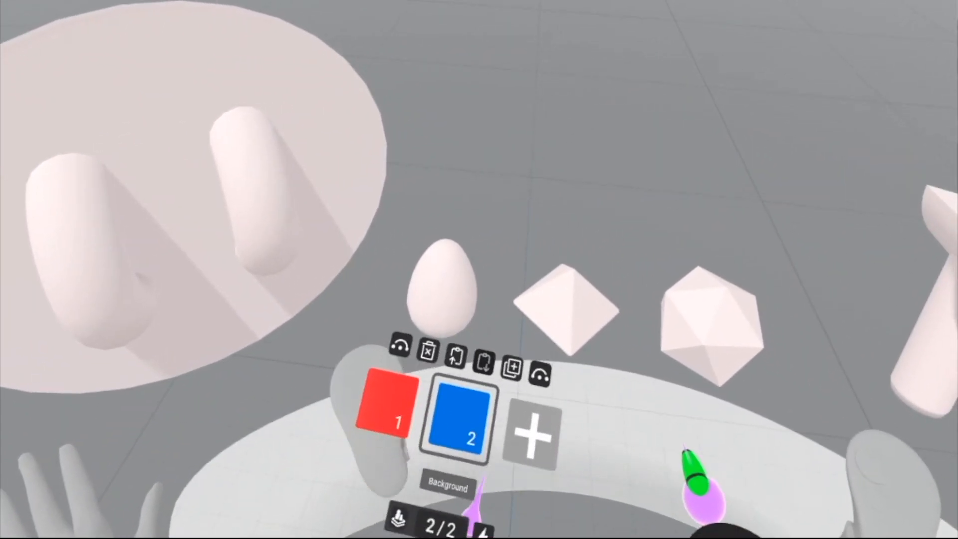
# Step: Add a new teal layer after the red and blue ones, making 3/3 layers
pyautogui.click(531, 437)
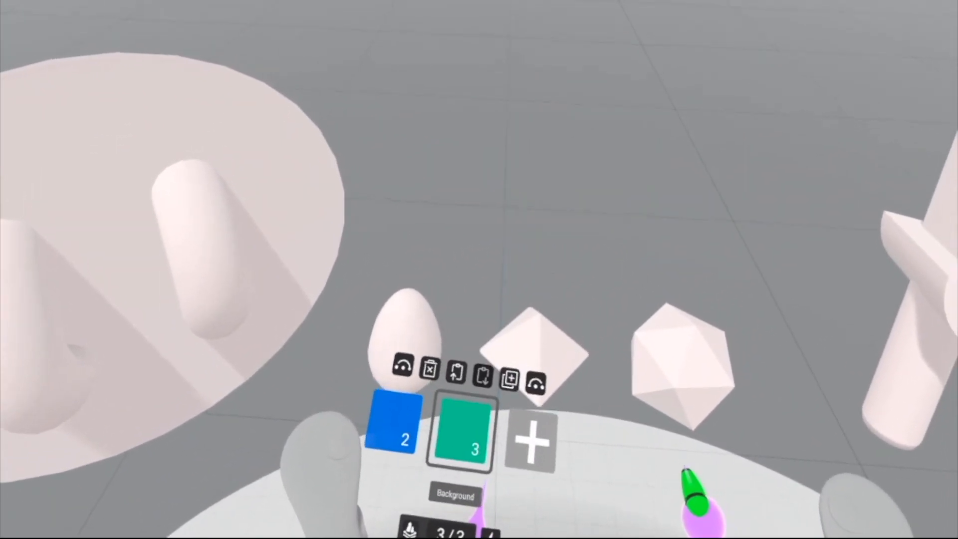